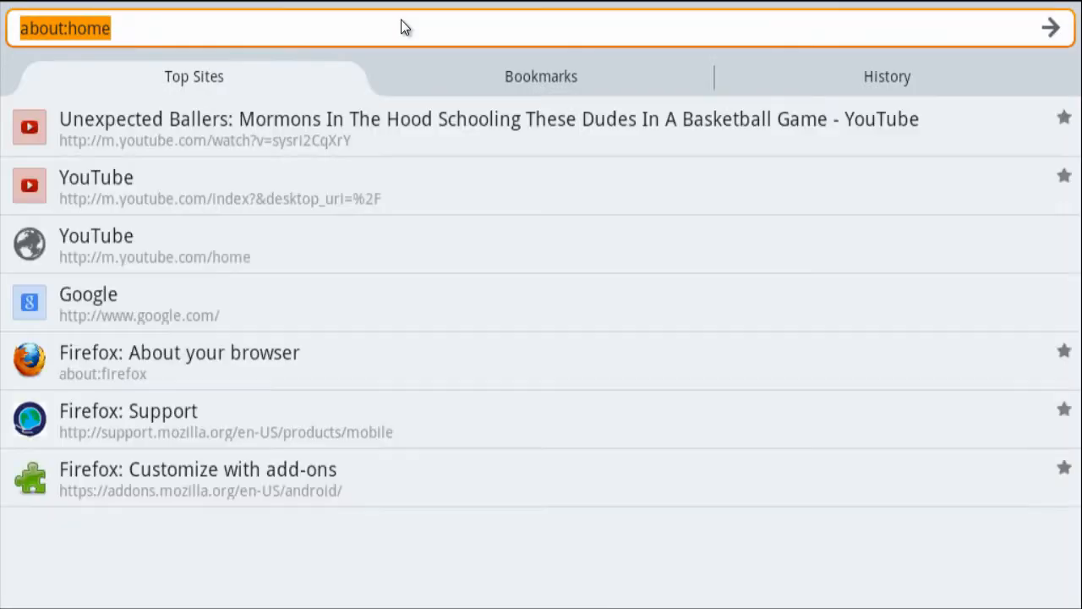
Load the YouTube mobile home page via youtube.com/ in the address bar
{"action": "type", "text": "youtube.com/"}
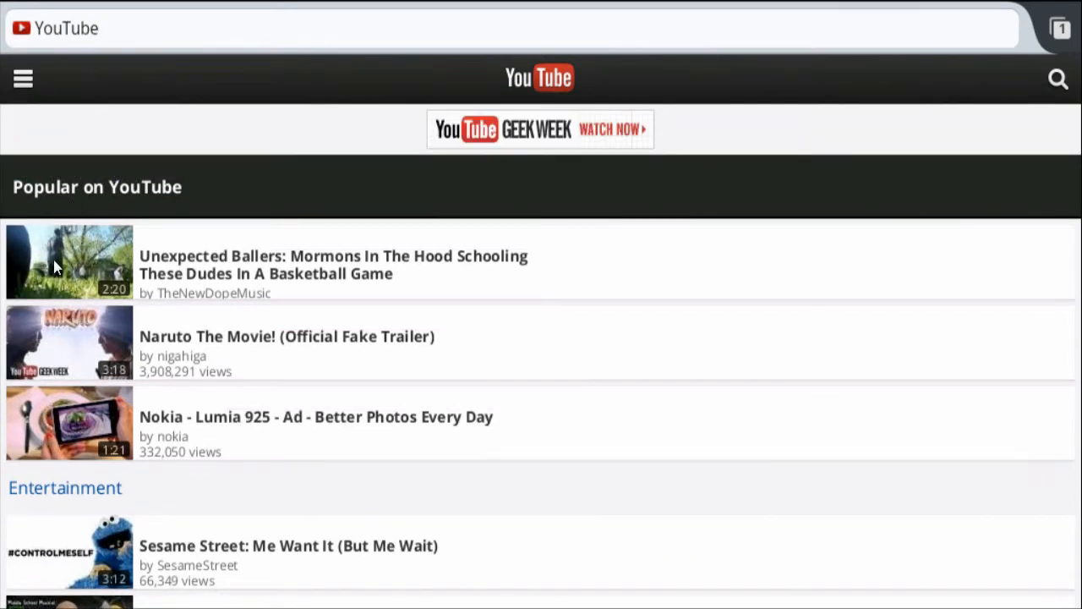
{"action": "mouse_move", "coordinate": [207, 222]}
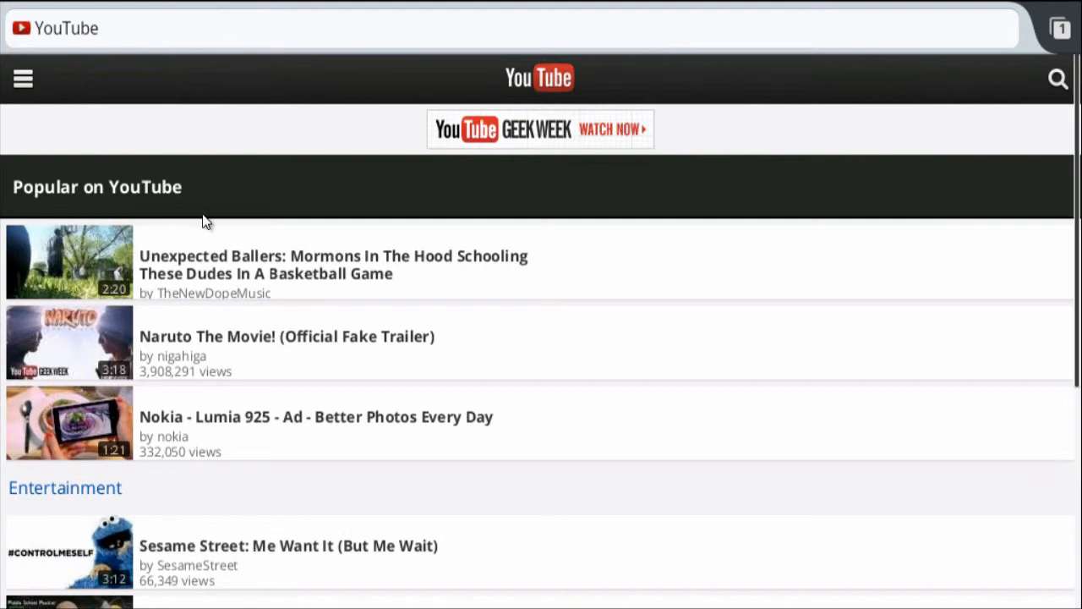
Open the Unexpected Ballers basketball video from the Popular on YouTube list
{"action": "left_click", "coordinate": [69, 260]}
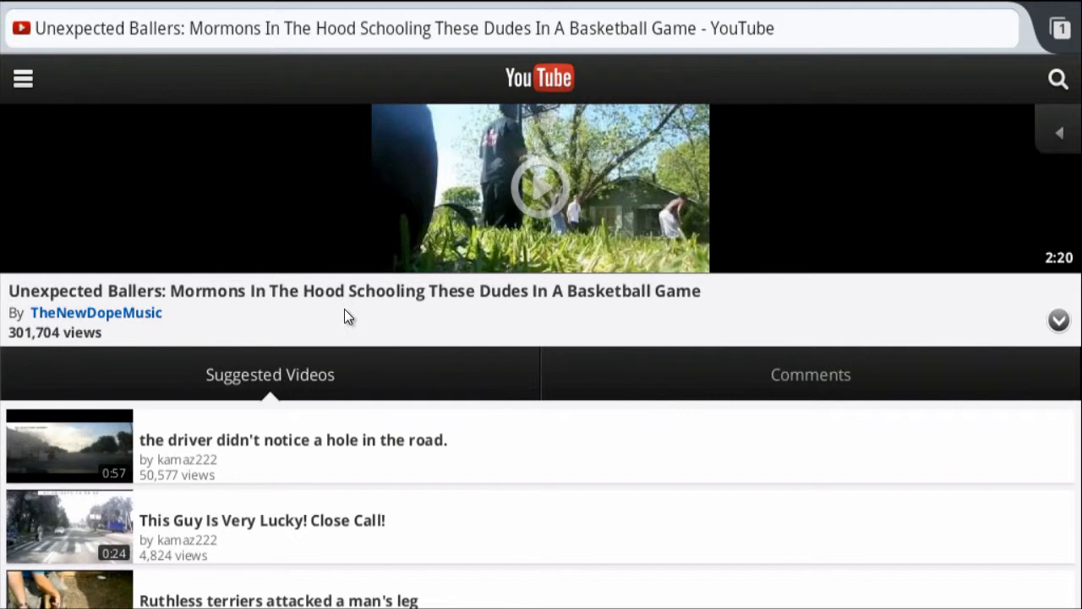
{"action": "mouse_move", "coordinate": [636, 297]}
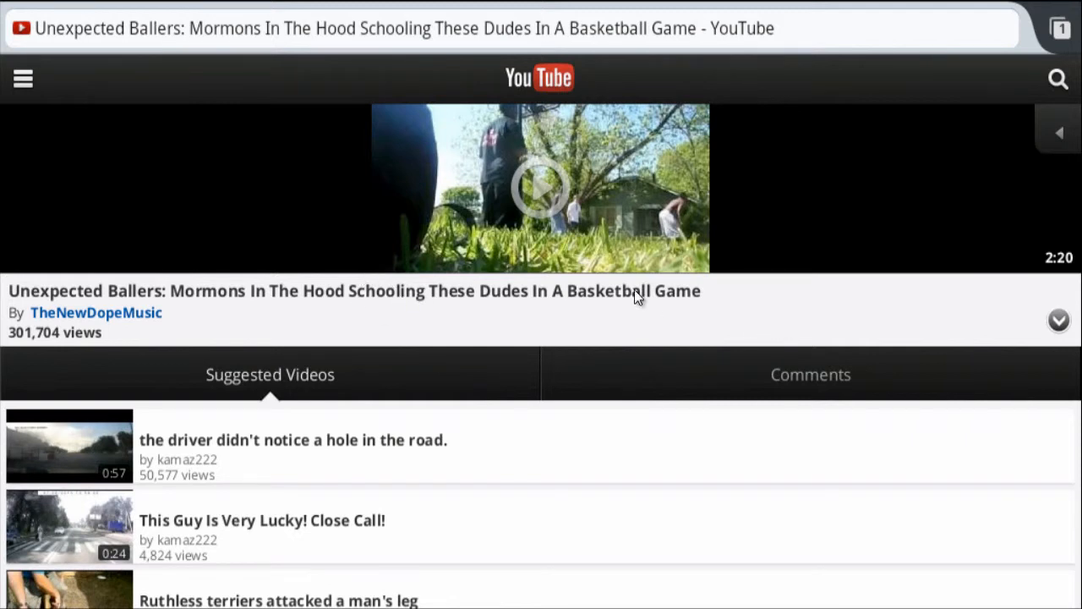
{"action": "mouse_move", "coordinate": [441, 297]}
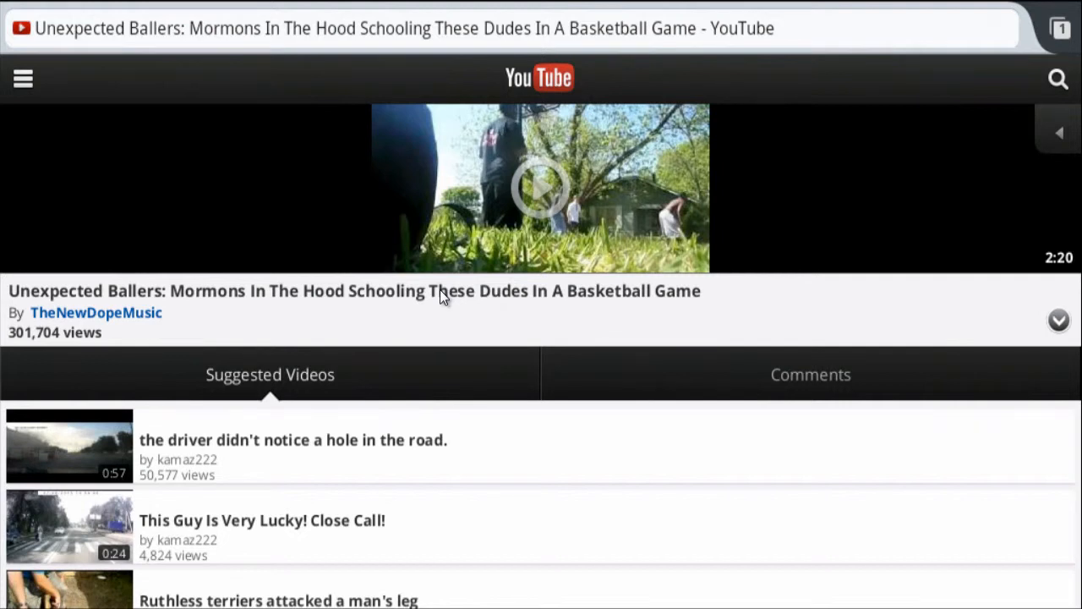
{"action": "mouse_move", "coordinate": [447, 298]}
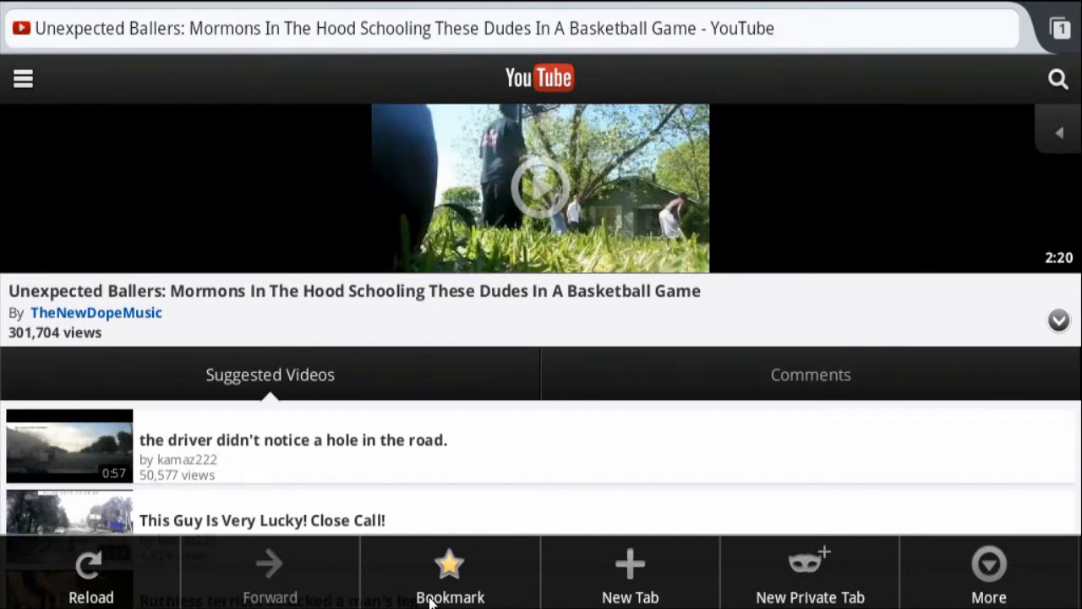
{"action": "mouse_move", "coordinate": [456, 601]}
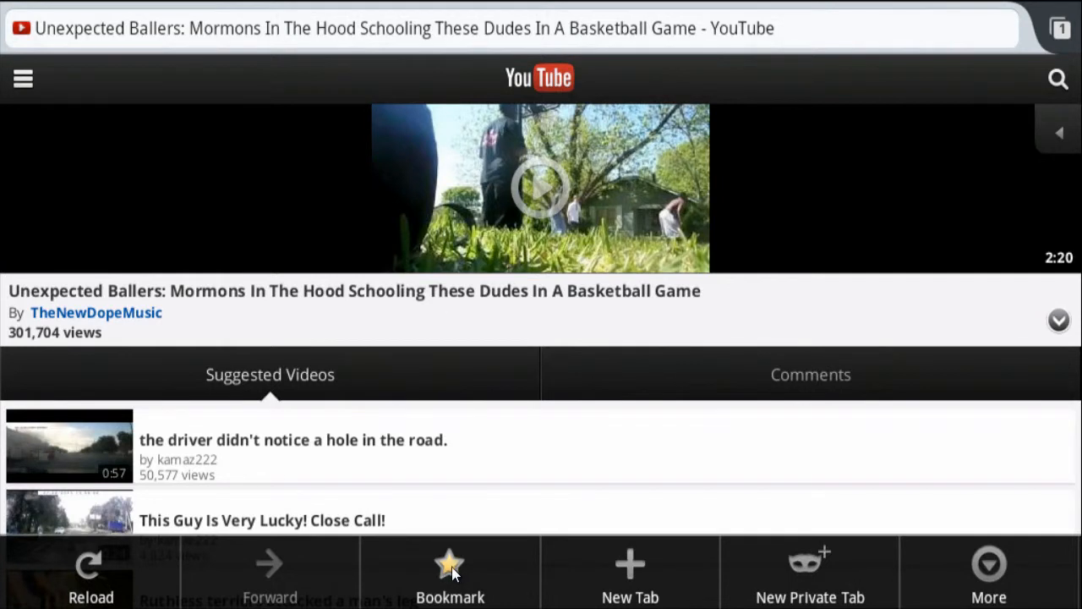
Bookmark the Unexpected Ballers video page from the browser menu
{"action": "left_click", "coordinate": [450, 561]}
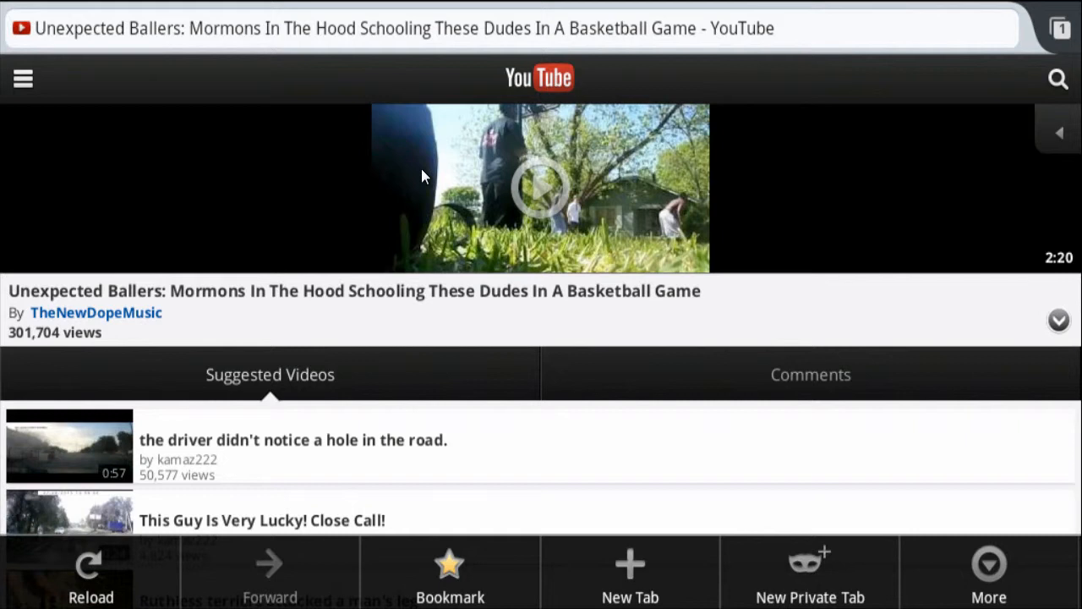
{"action": "mouse_move", "coordinate": [233, 159]}
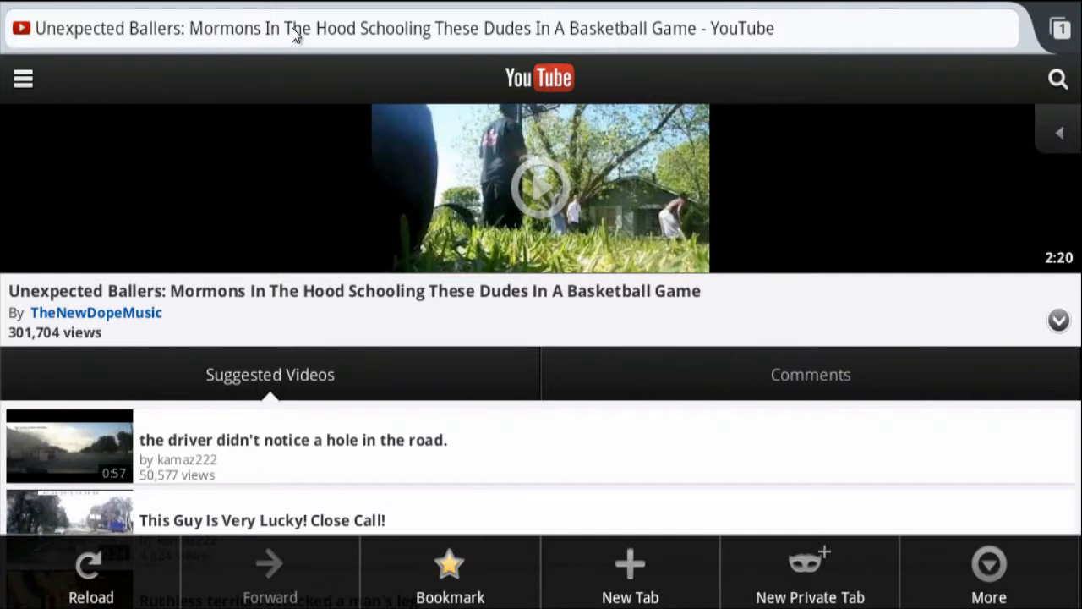
{"action": "mouse_move", "coordinate": [414, 30]}
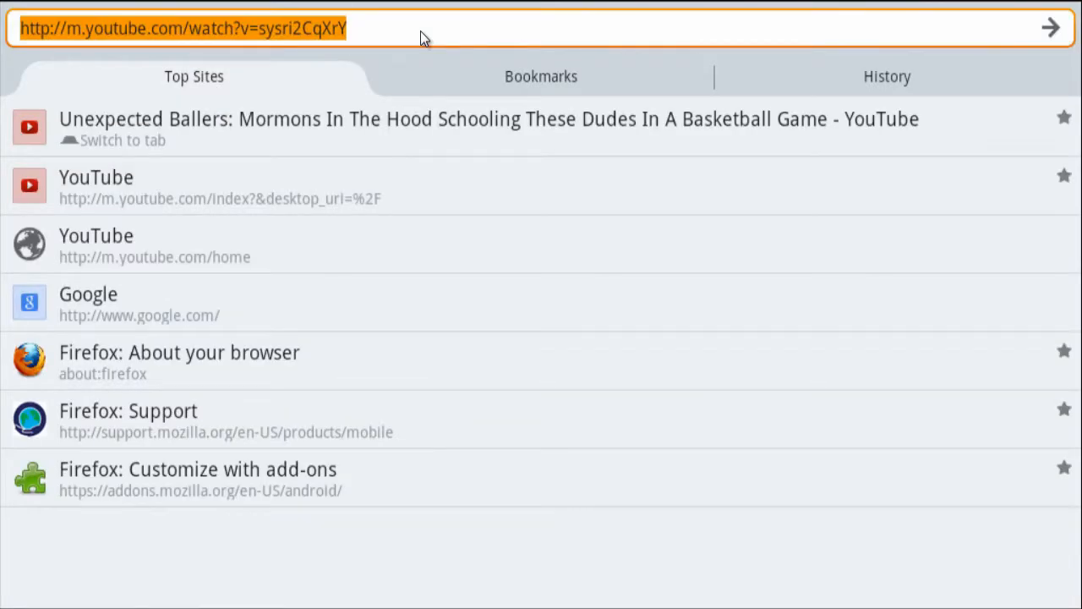
{"action": "mouse_move", "coordinate": [386, 51]}
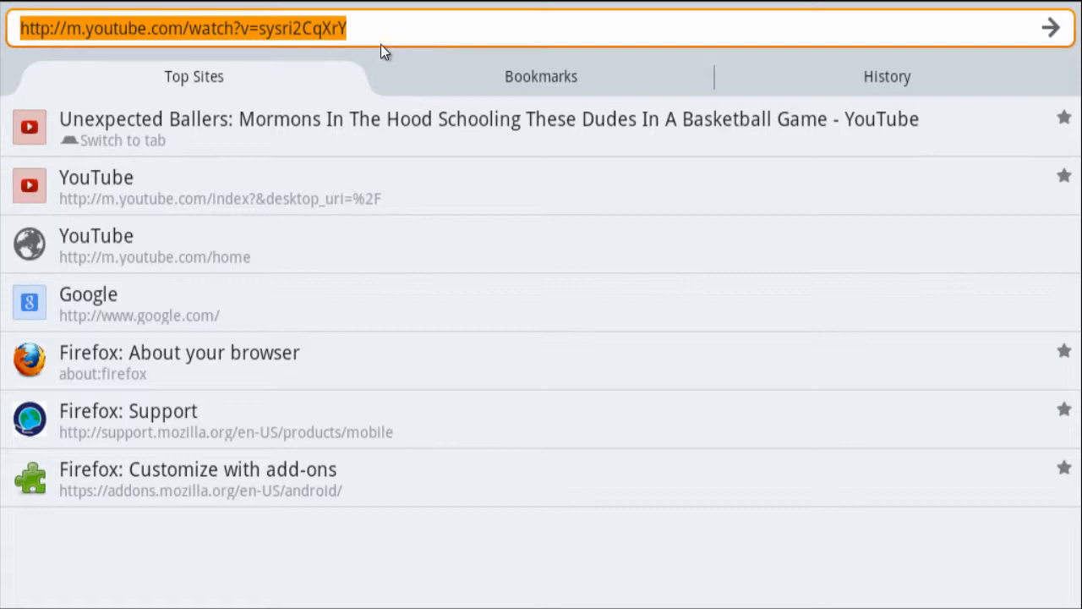
{"action": "mouse_move", "coordinate": [392, 61]}
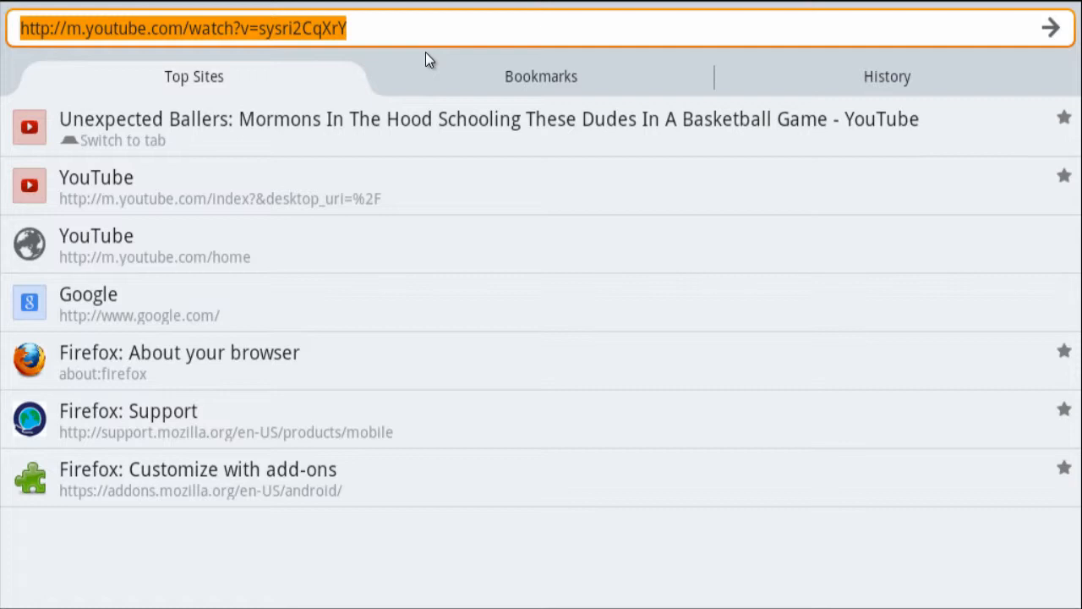
{"action": "mouse_move", "coordinate": [515, 52]}
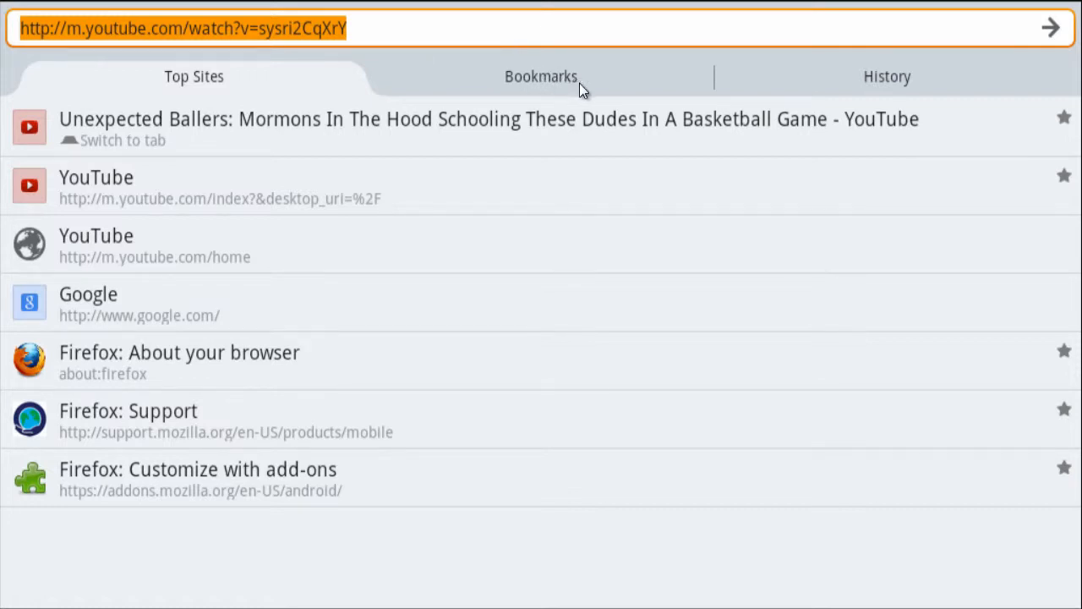
{"action": "mouse_move", "coordinate": [532, 88]}
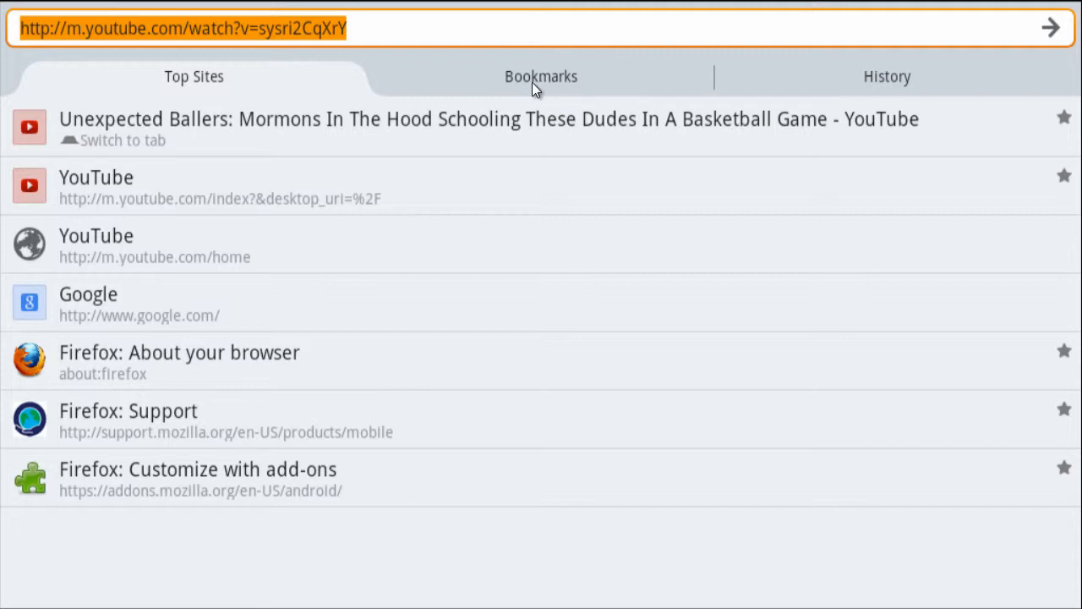
Show the saved bookmarks list, now including the Unexpected Ballers video page
{"action": "left_click", "coordinate": [541, 76]}
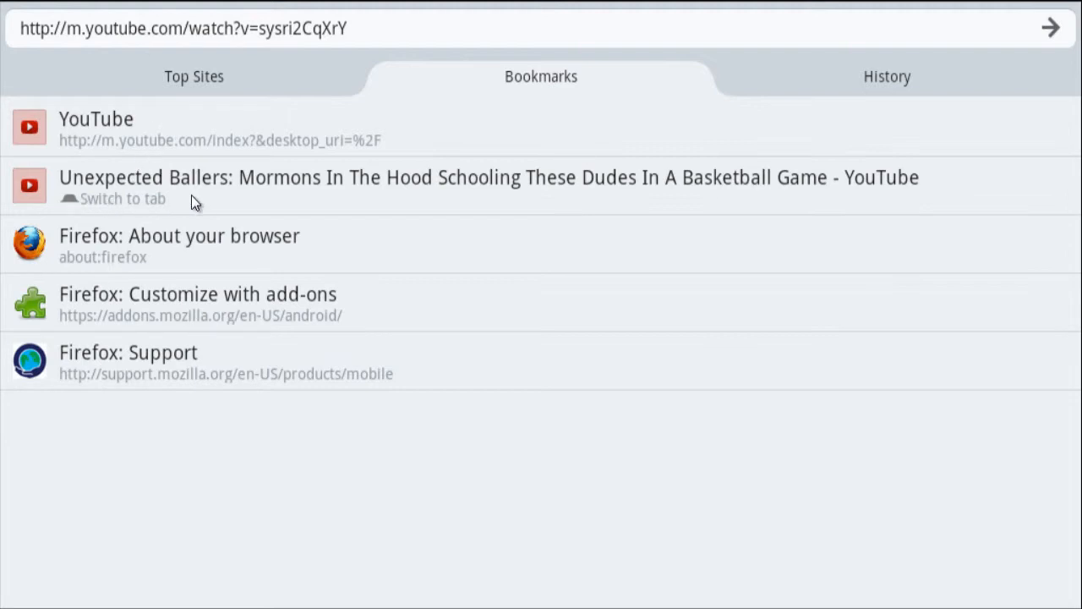
{"action": "mouse_move", "coordinate": [737, 196]}
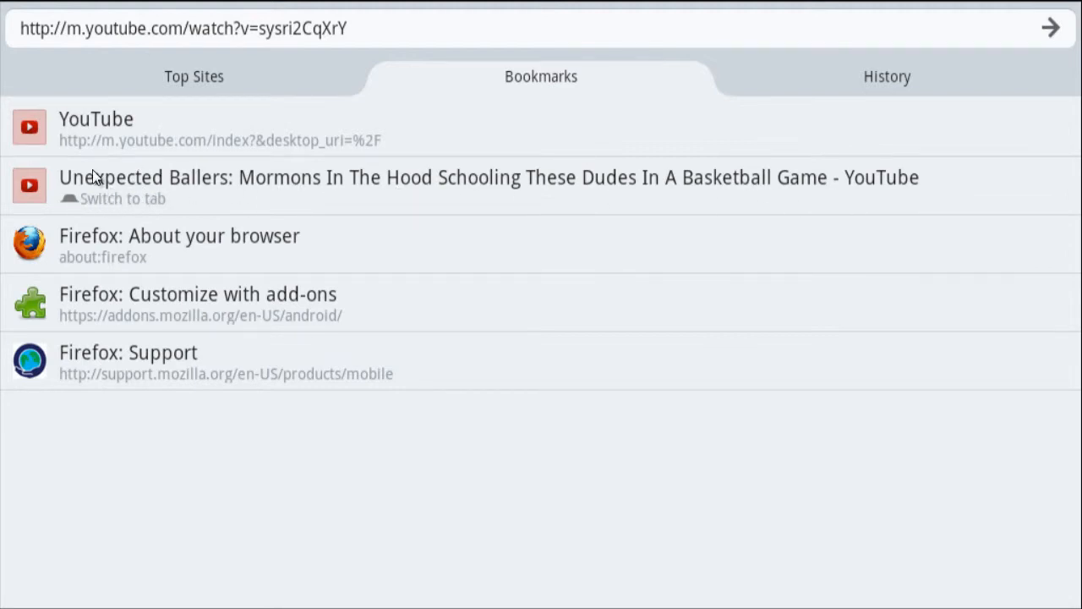
{"action": "mouse_move", "coordinate": [142, 198]}
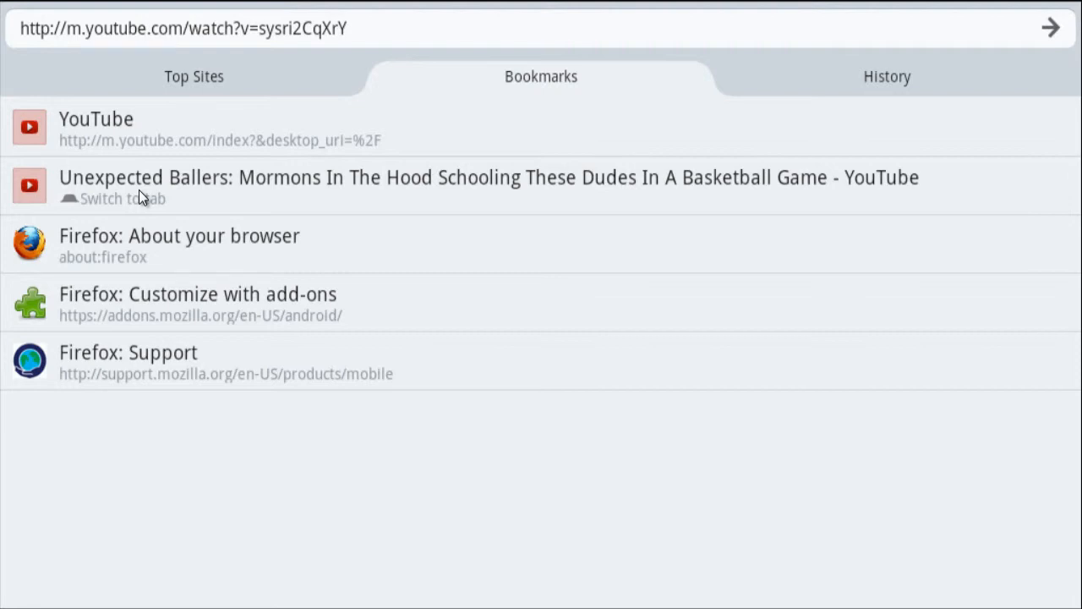
{"action": "mouse_move", "coordinate": [531, 102]}
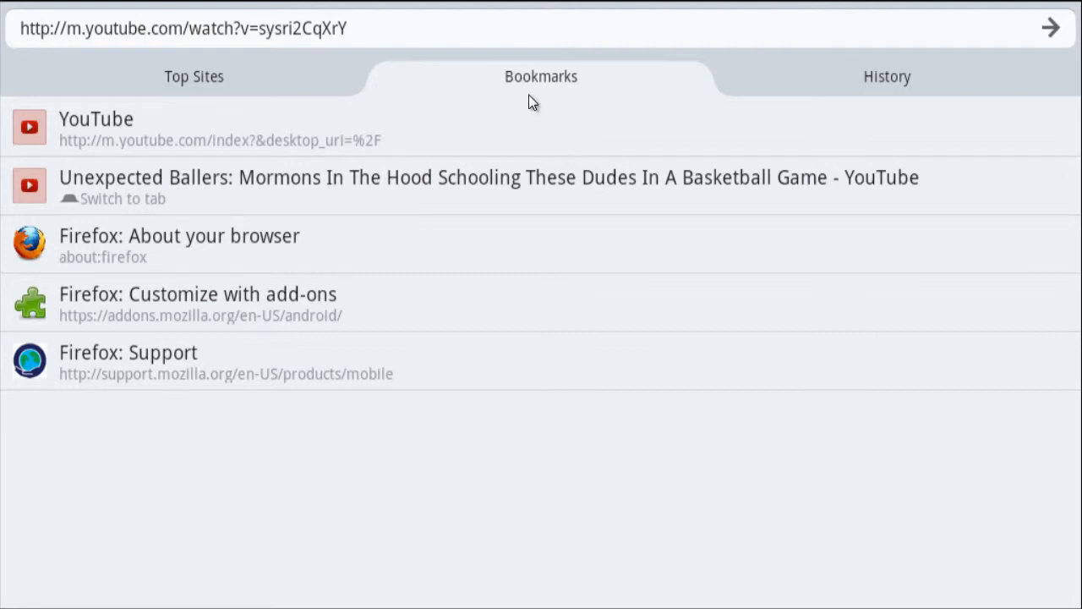
{"action": "mouse_move", "coordinate": [302, 196]}
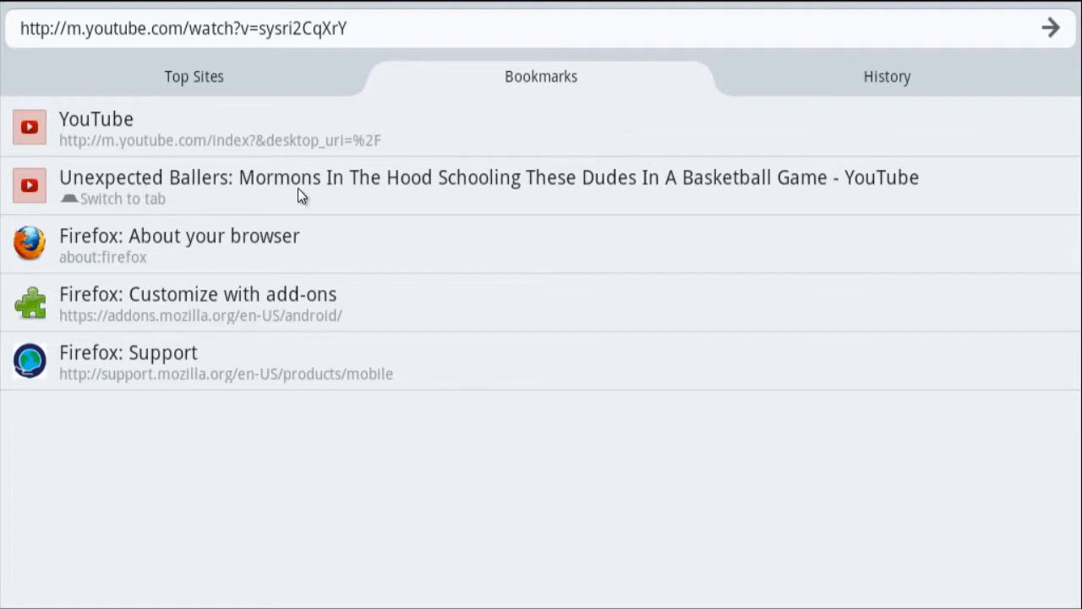
{"action": "mouse_move", "coordinate": [431, 179]}
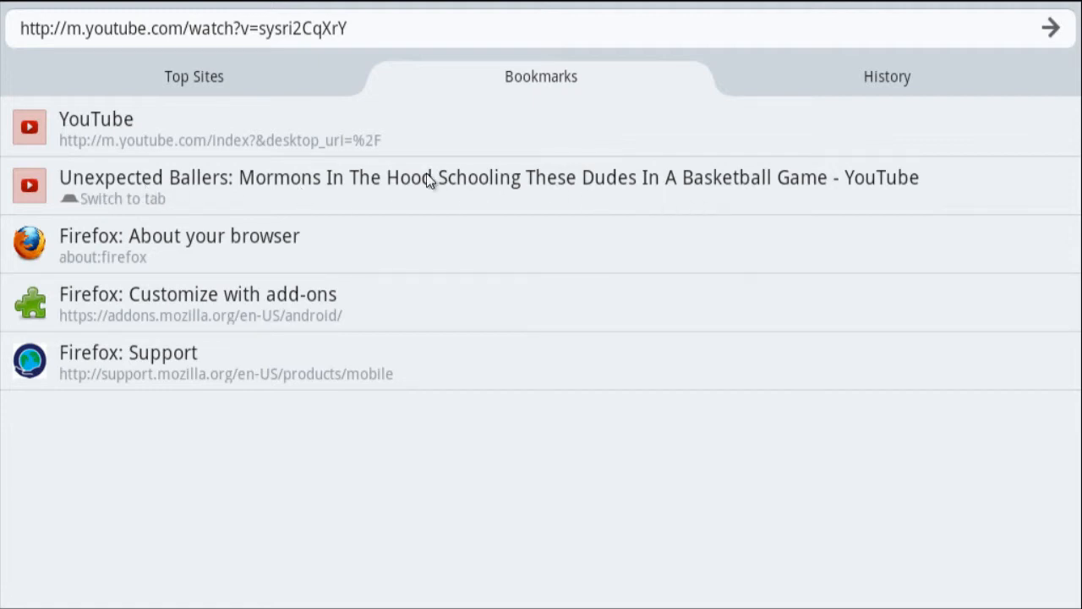
{"action": "mouse_move", "coordinate": [379, 177]}
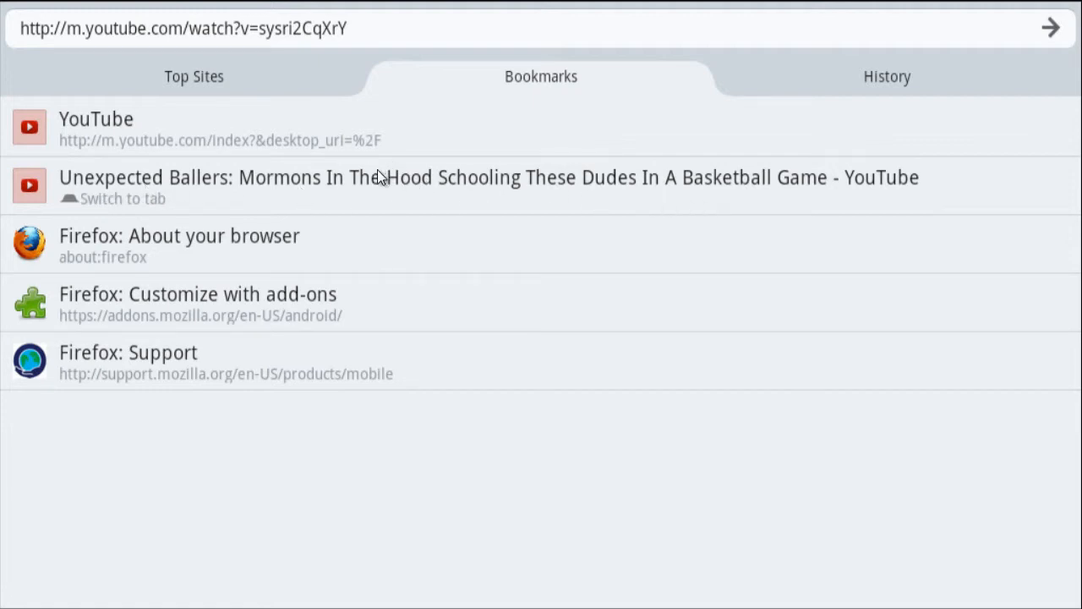